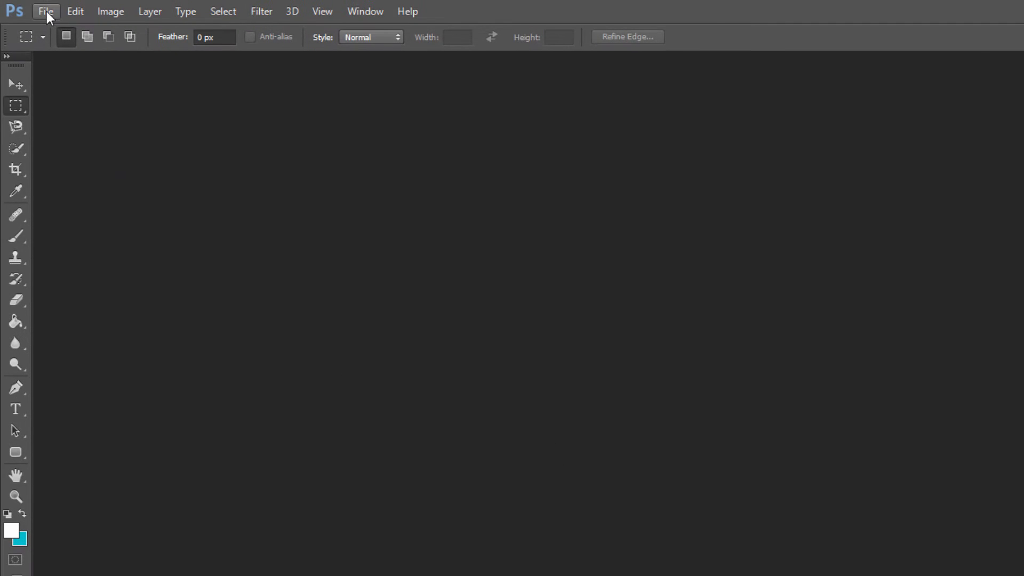
Bring up the Open dialog and browse from WVV02 (E:) to the Elements (F:) drive.
left_click(44, 11)
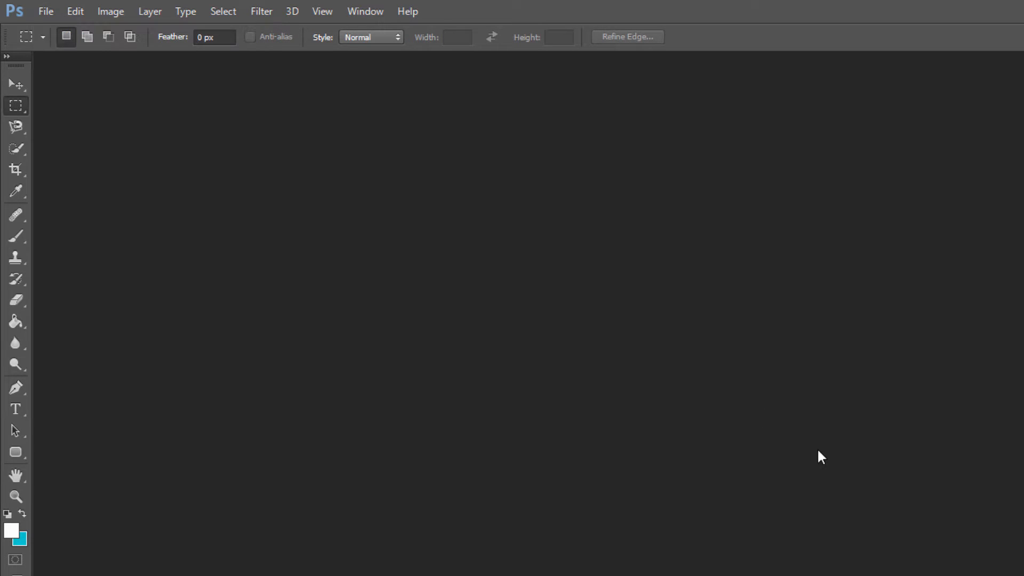
key("ctrl+o")
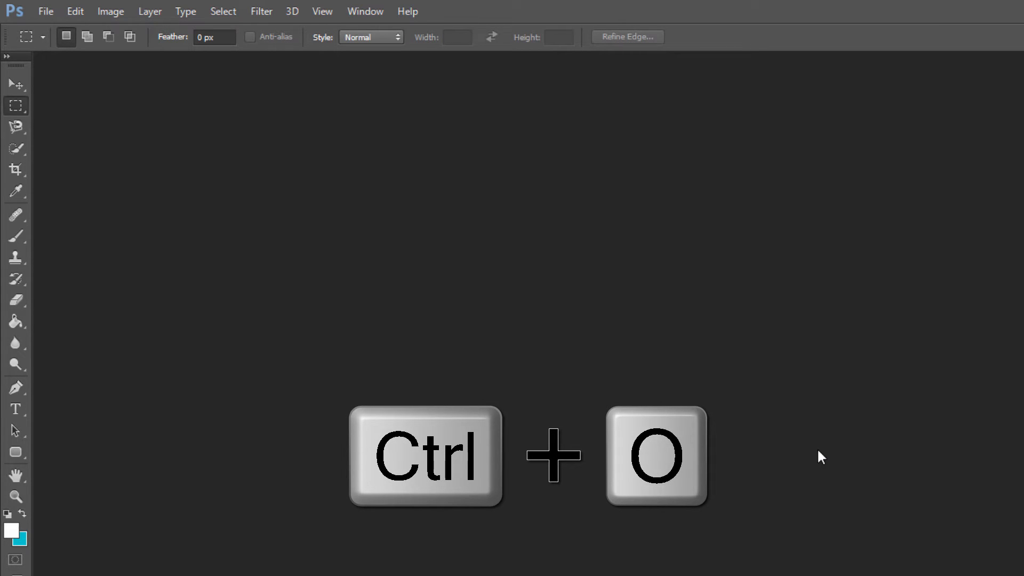
key("ctrl+o")
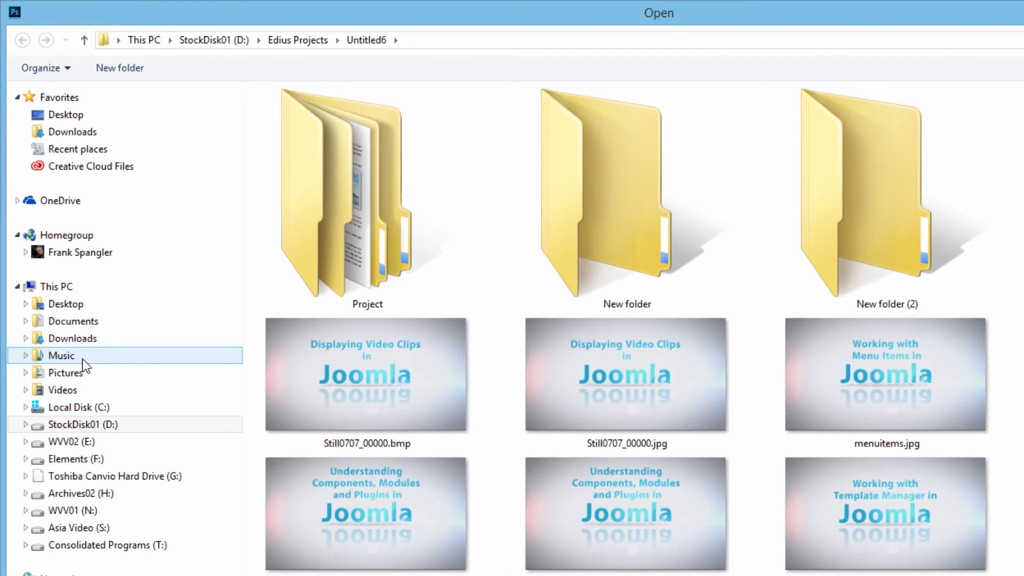
left_click(71, 442)
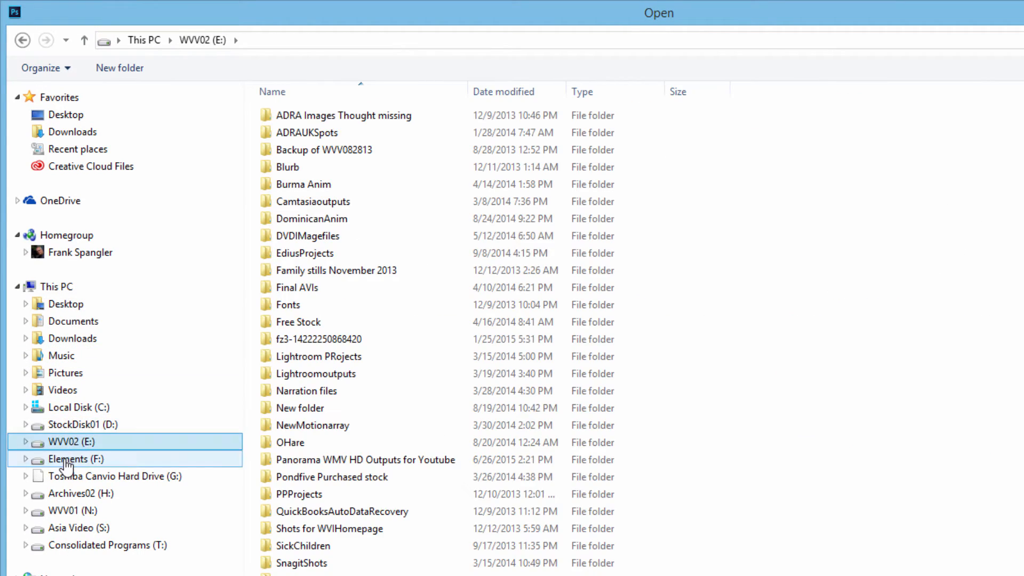
left_click(115, 476)
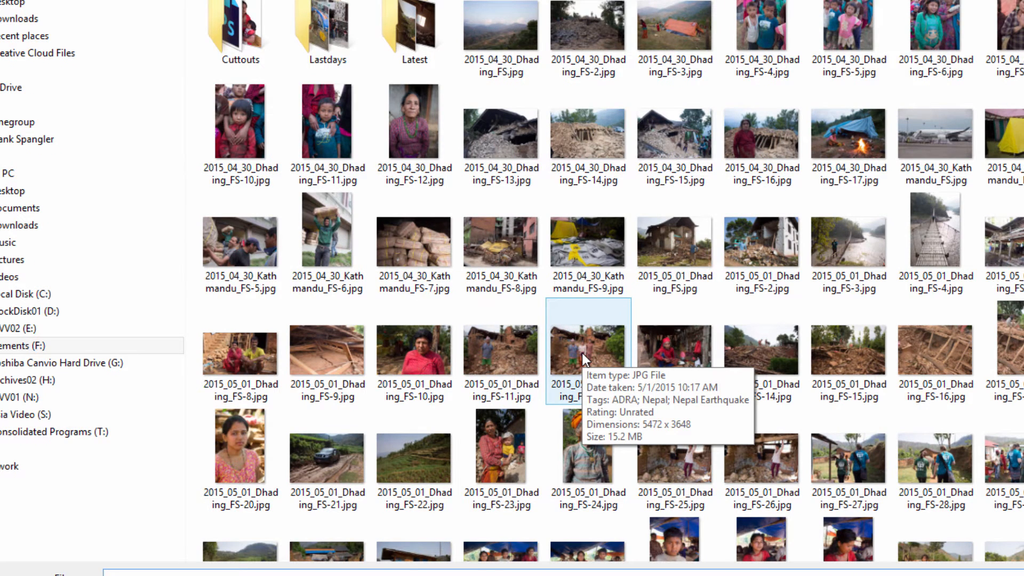
Pick the earthquake photo of the family before the ruins from the Nepal folder.
left_click(674, 350)
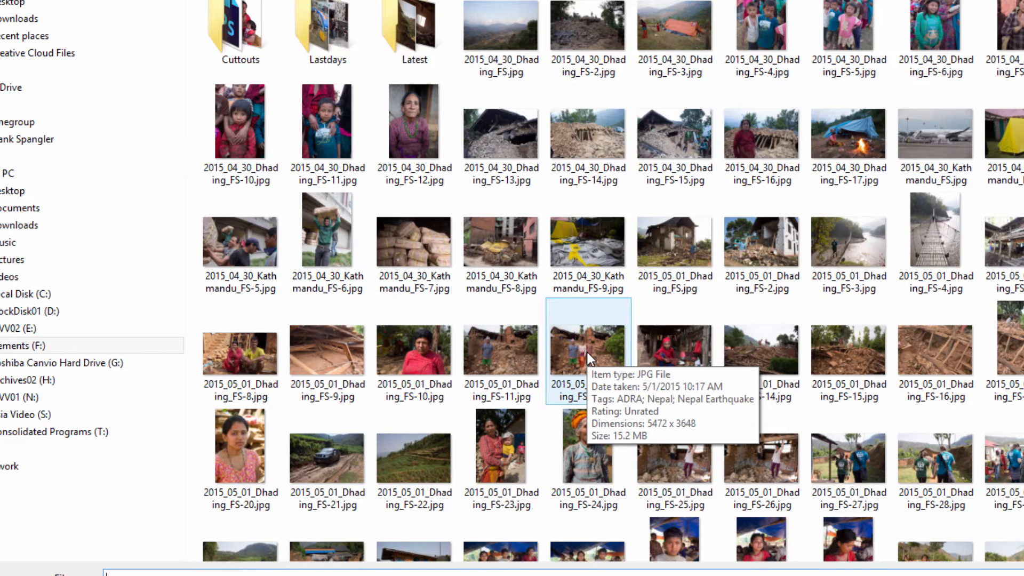
scroll("down", 3)
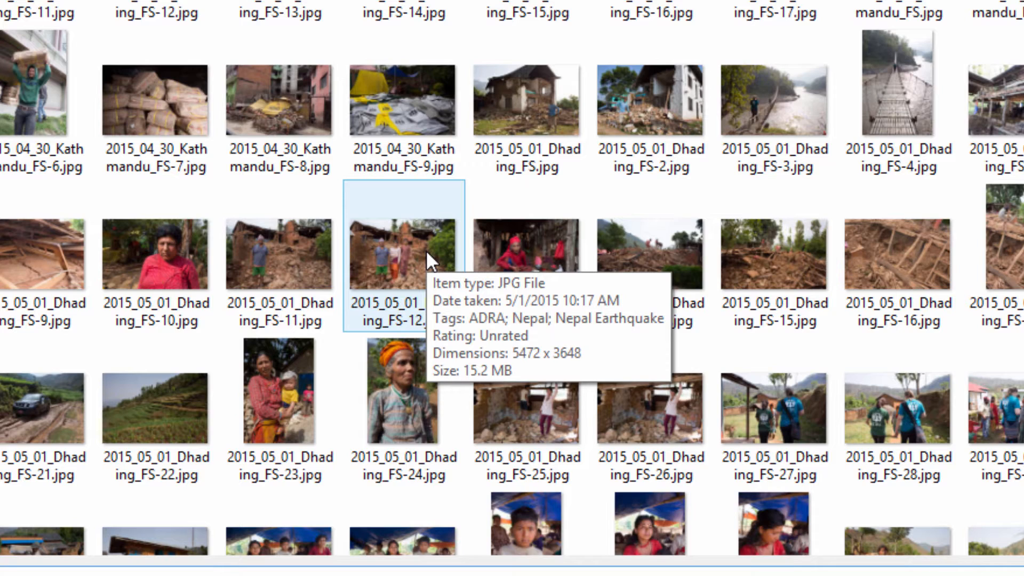
mouse_move(421, 261)
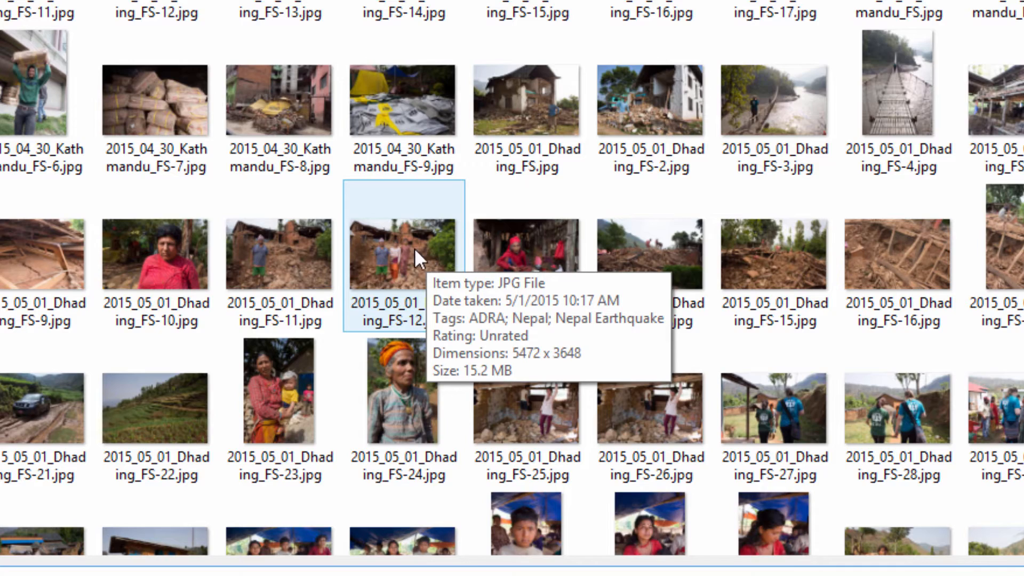
scroll("down", 3)
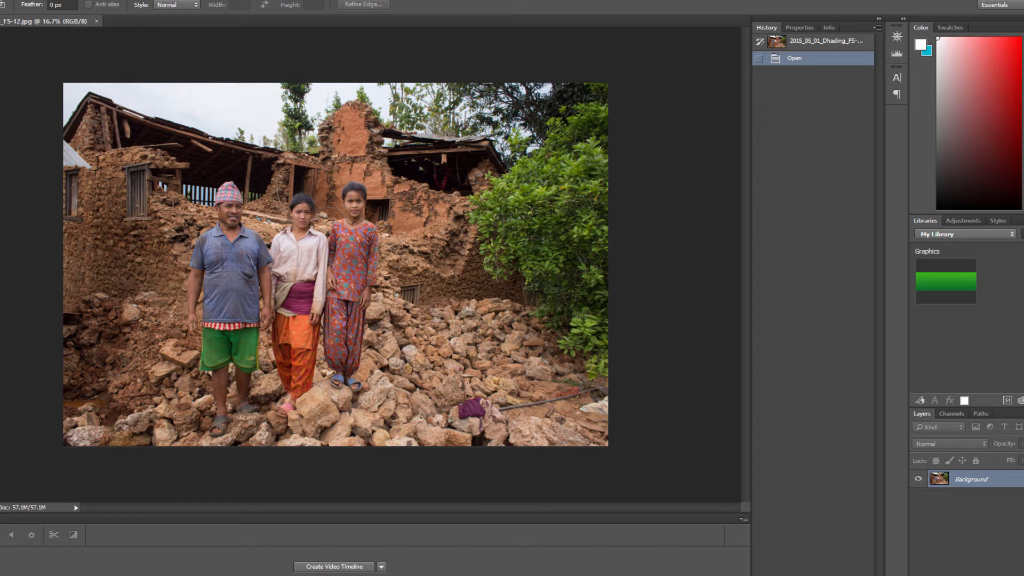
mouse_move(682, 332)
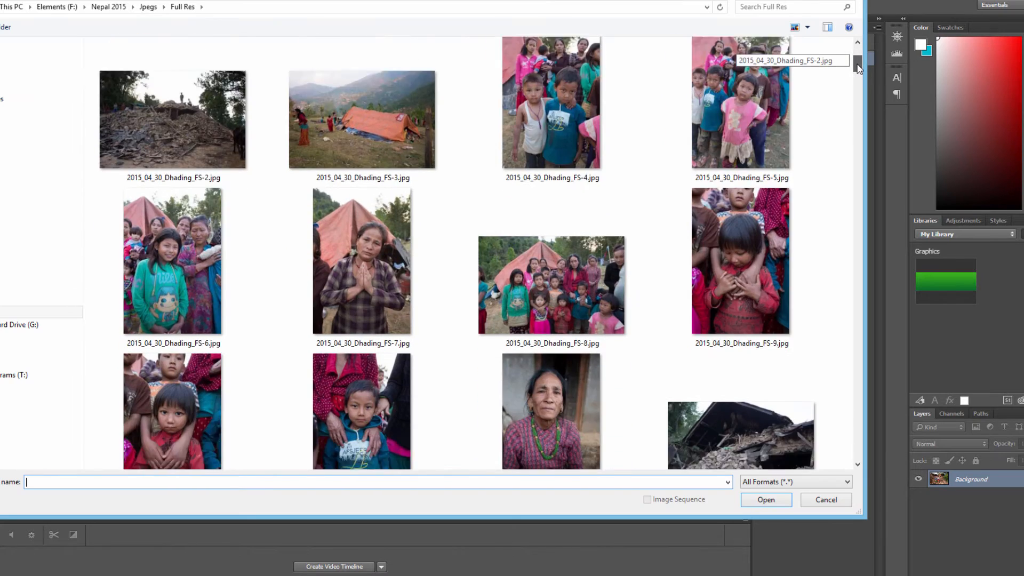
scroll("down", 3)
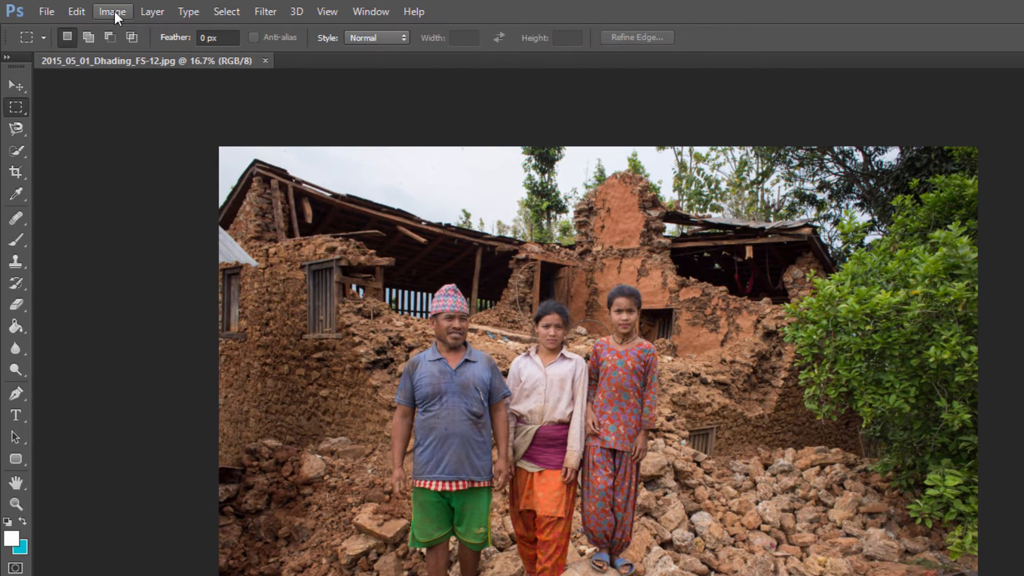
Show the Image menu commands over the family photo.
left_click(113, 10)
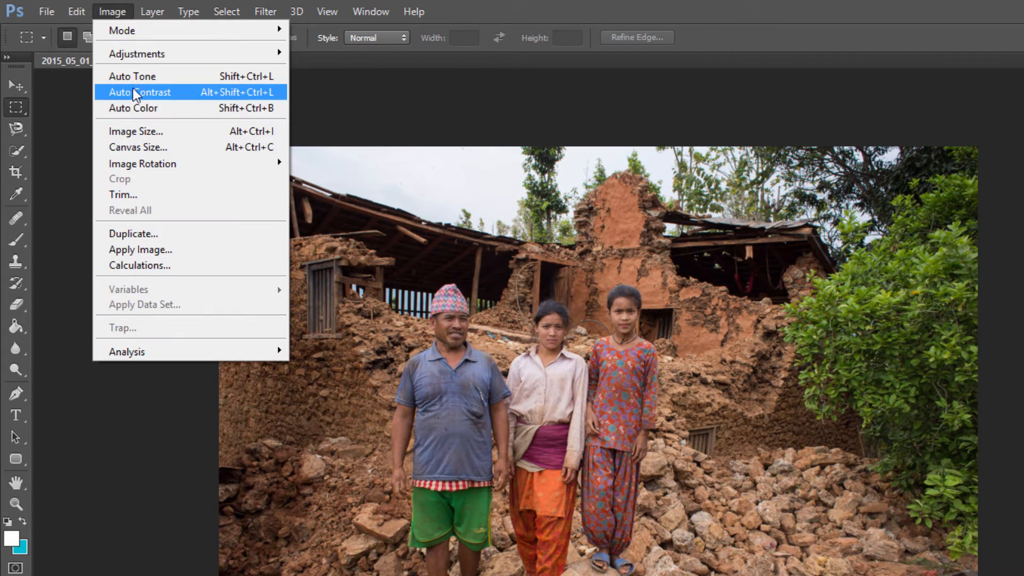
mouse_move(136, 131)
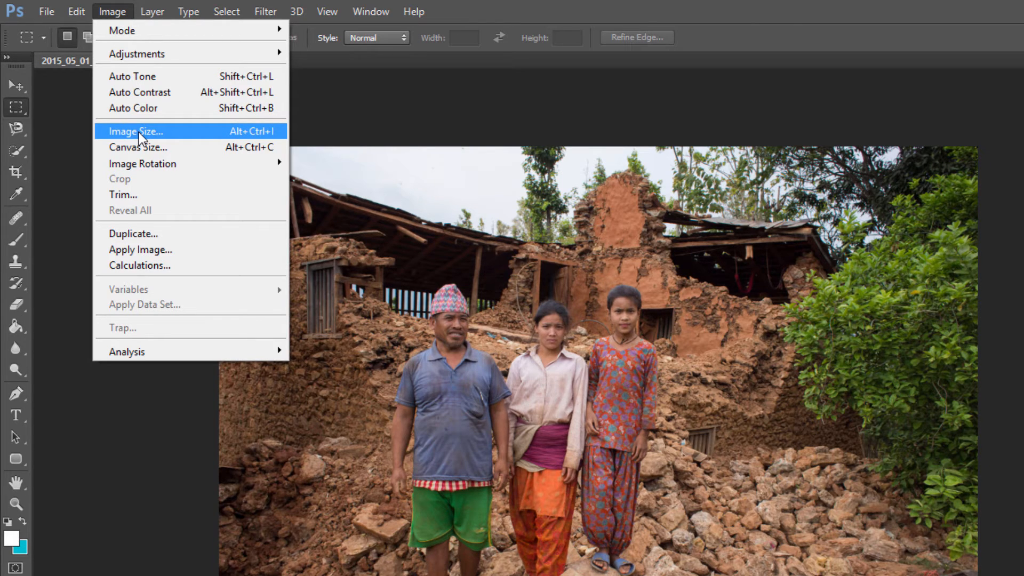
mouse_move(231, 135)
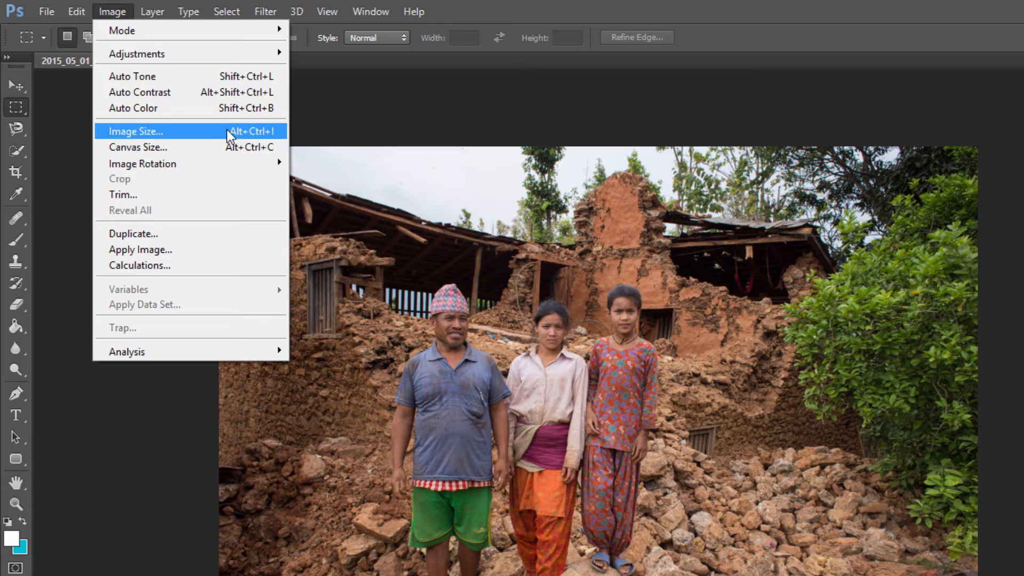
mouse_move(228, 135)
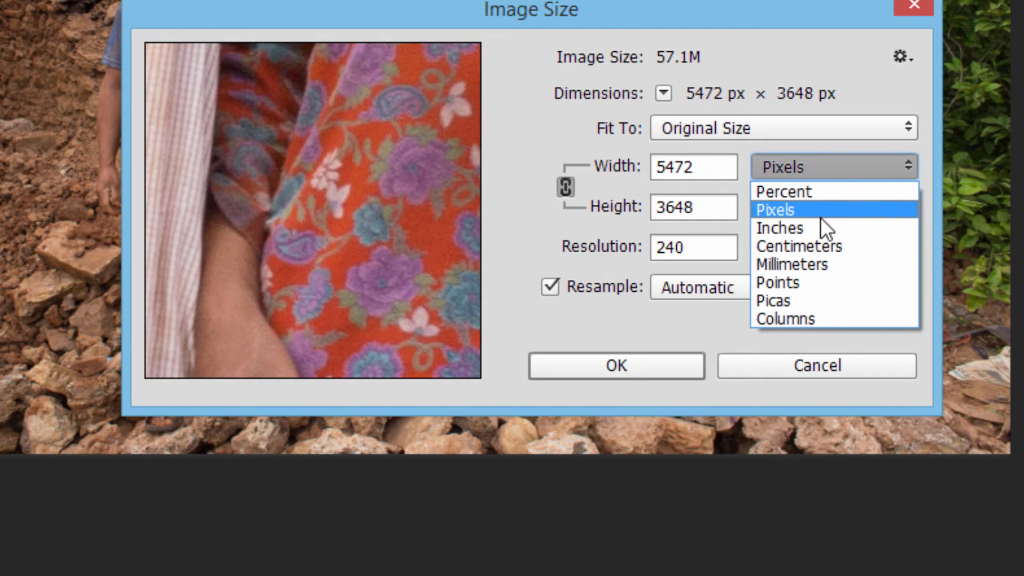
Keep the image measured in pixels and set its resolution to 72 pixels/inch.
left_click(779, 229)
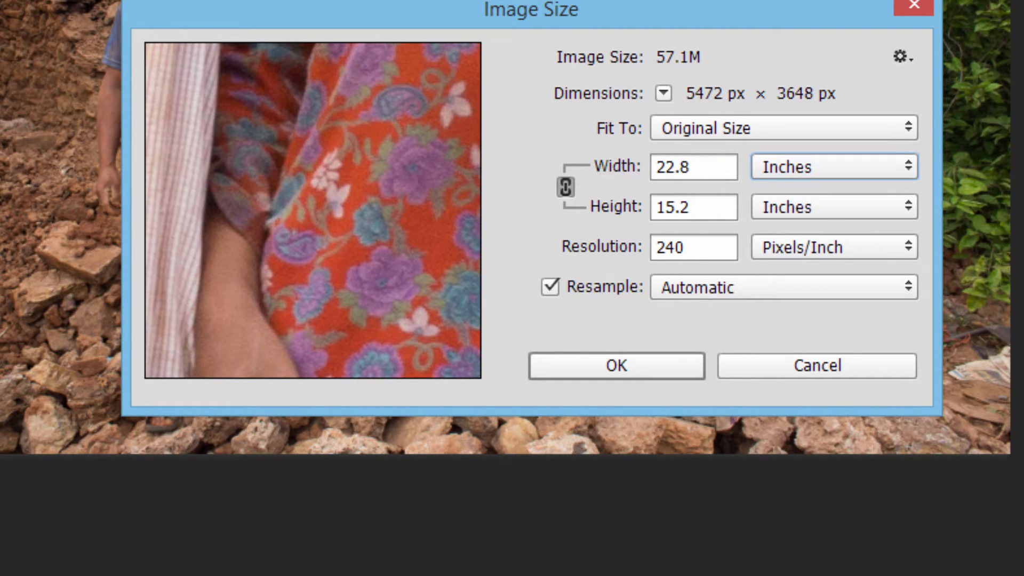
left_click(833, 167)
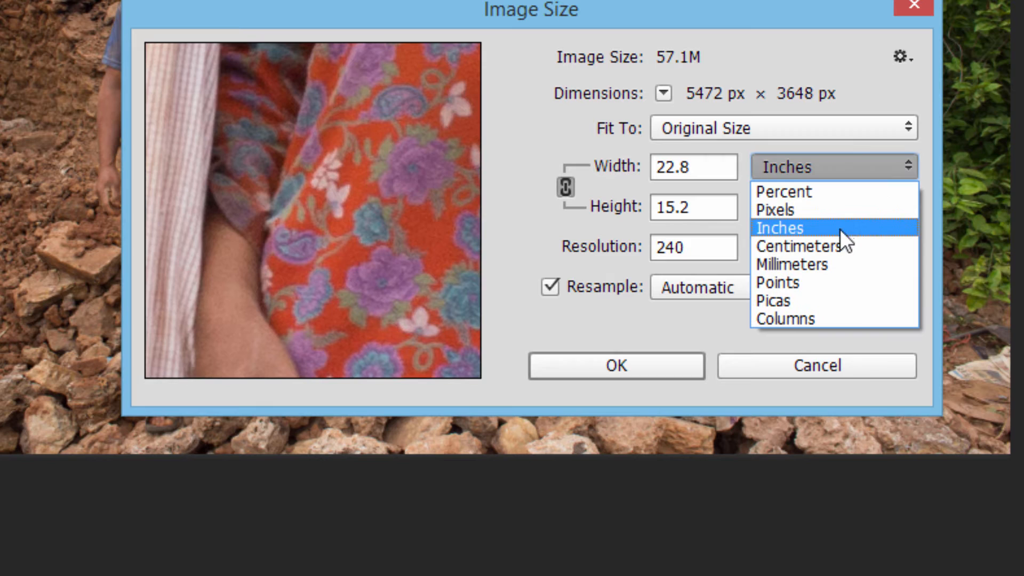
left_click(774, 210)
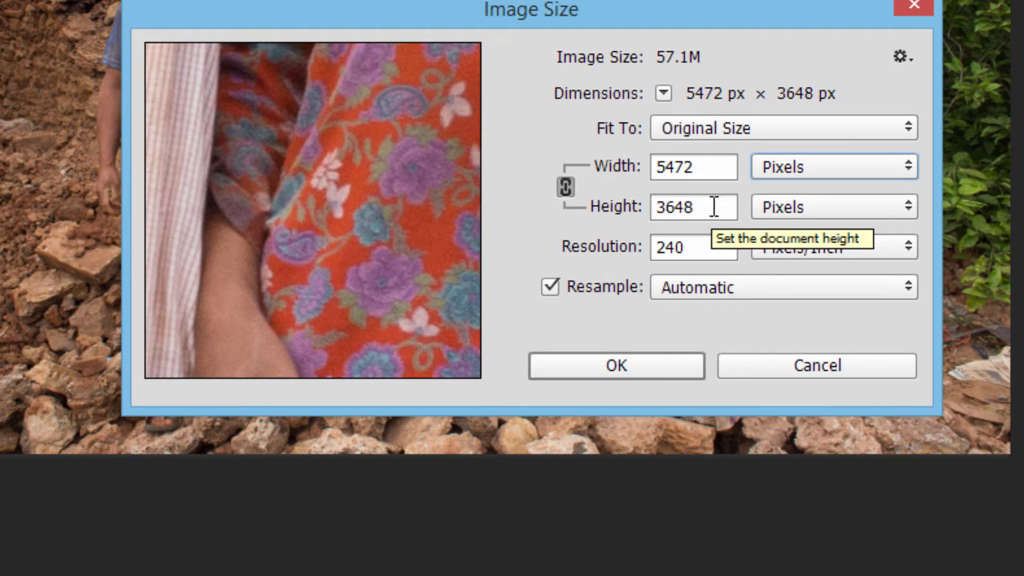
mouse_move(715, 171)
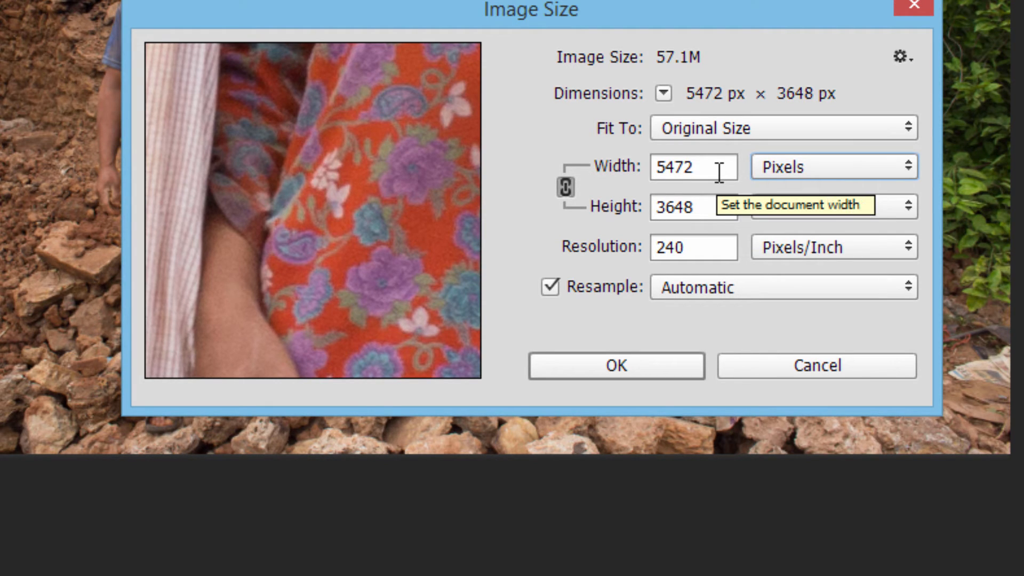
mouse_move(711, 247)
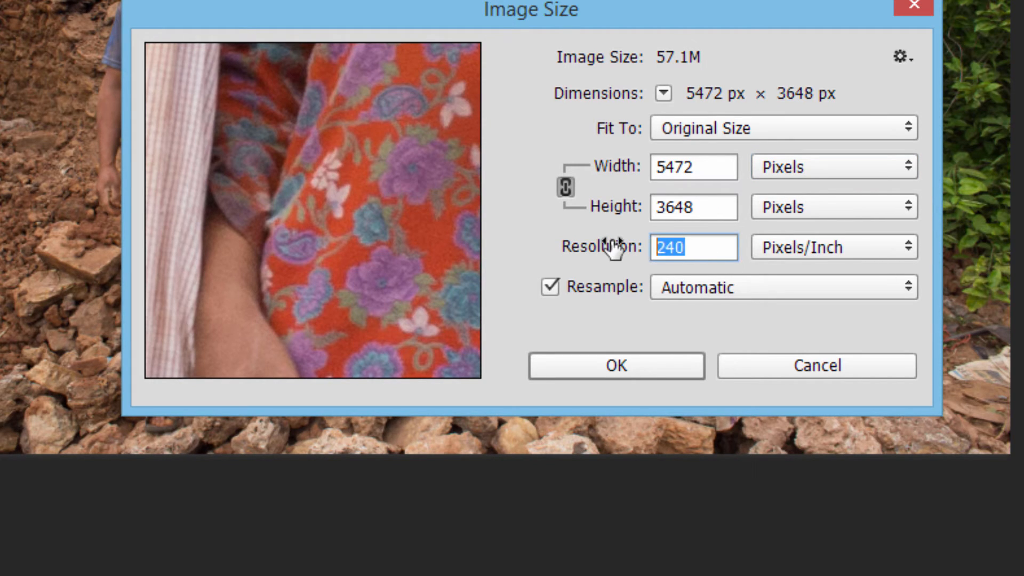
mouse_move(693, 247)
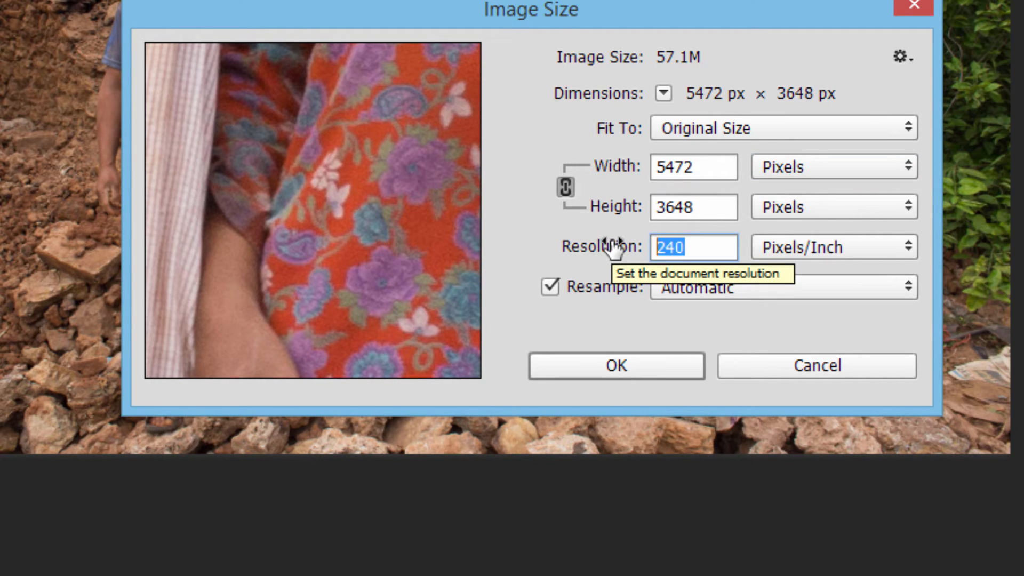
type("72")
left_click(693, 167)
type("1642")
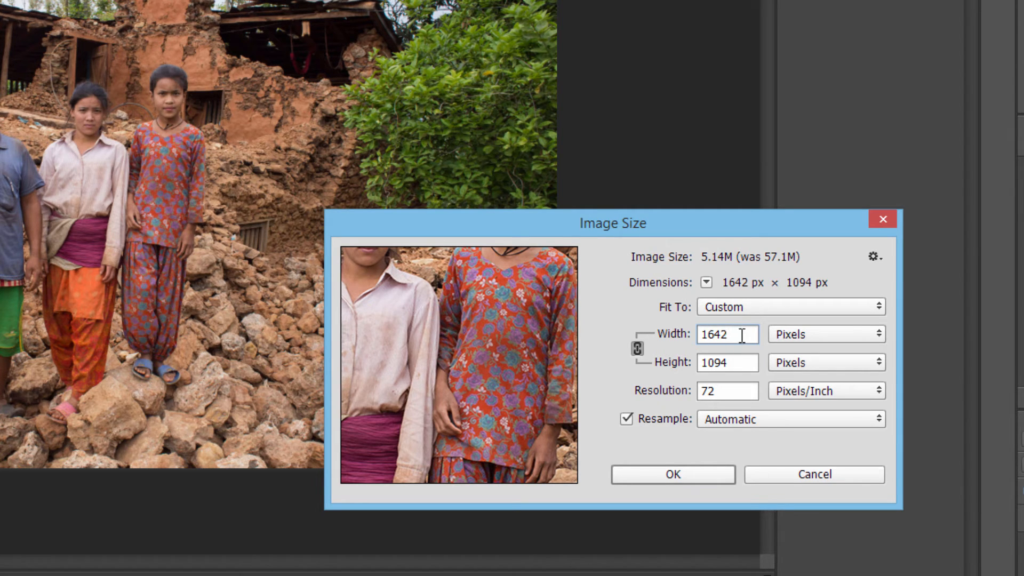
Replace the 1642 px width with 400 px, height following to 267 px.
triple_click(726, 334)
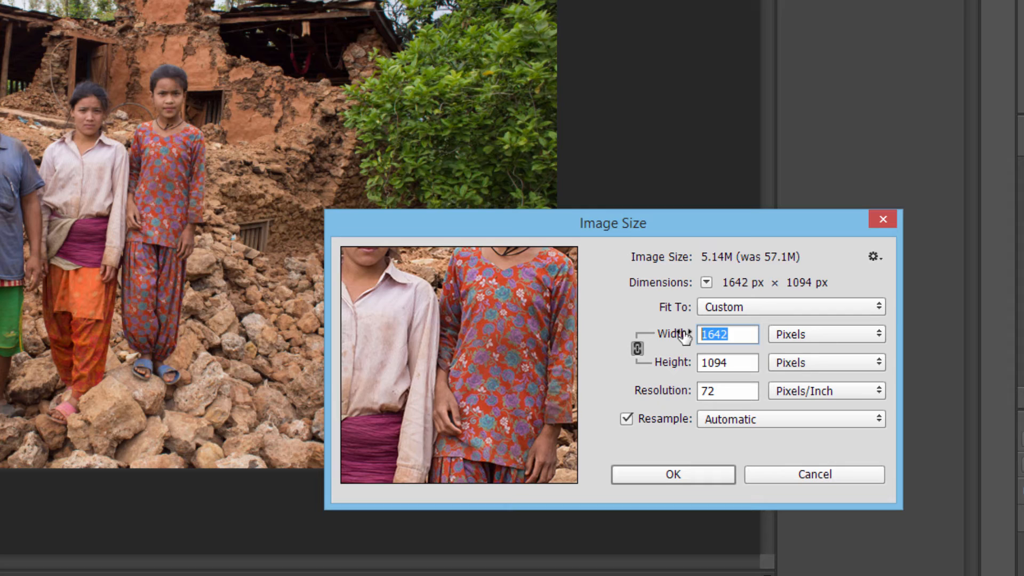
type("400")
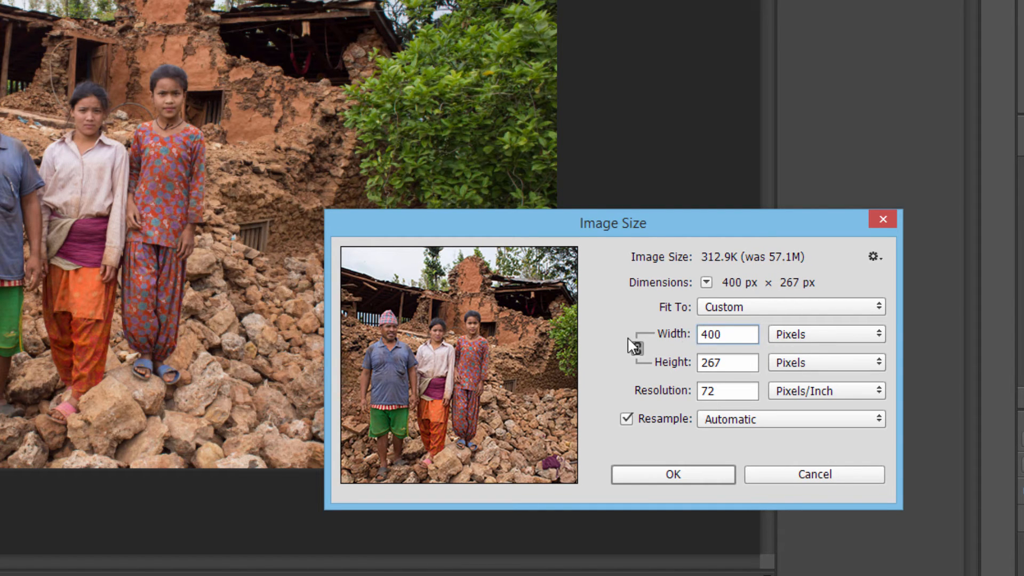
left_click(727, 334)
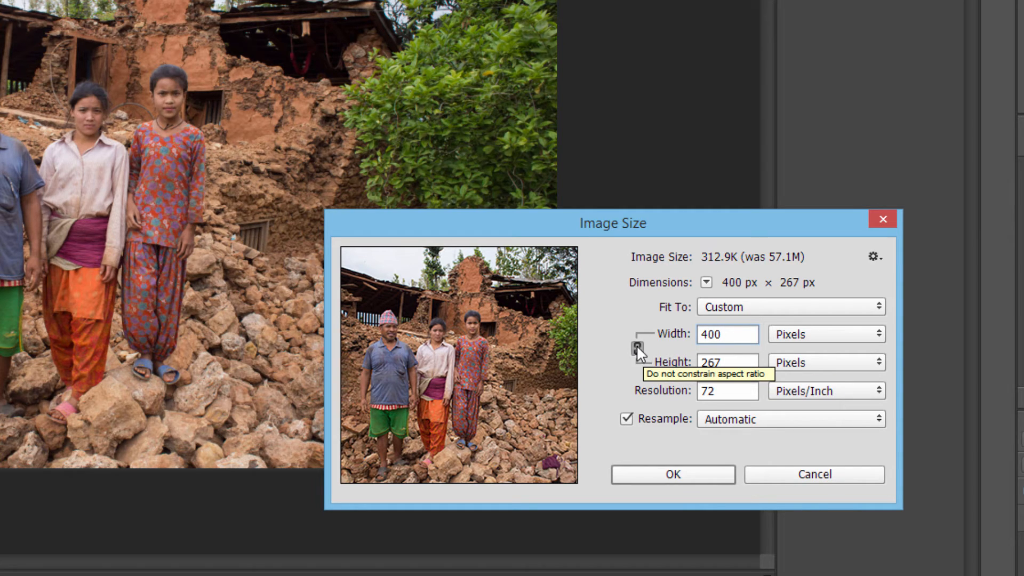
Re-enter the 400 px width with proportions linked and apply the Image Size change.
left_click(726, 334)
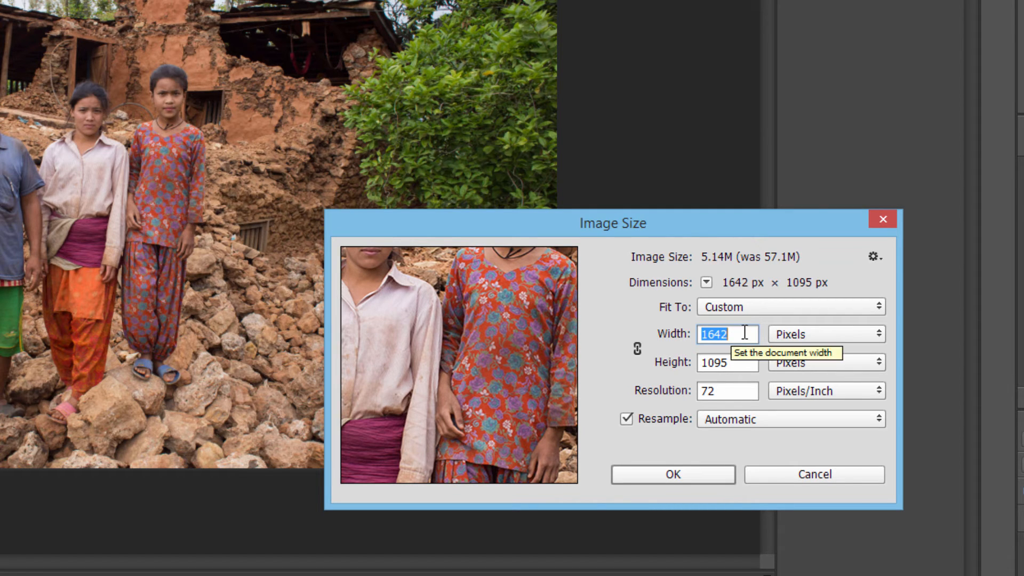
type("400")
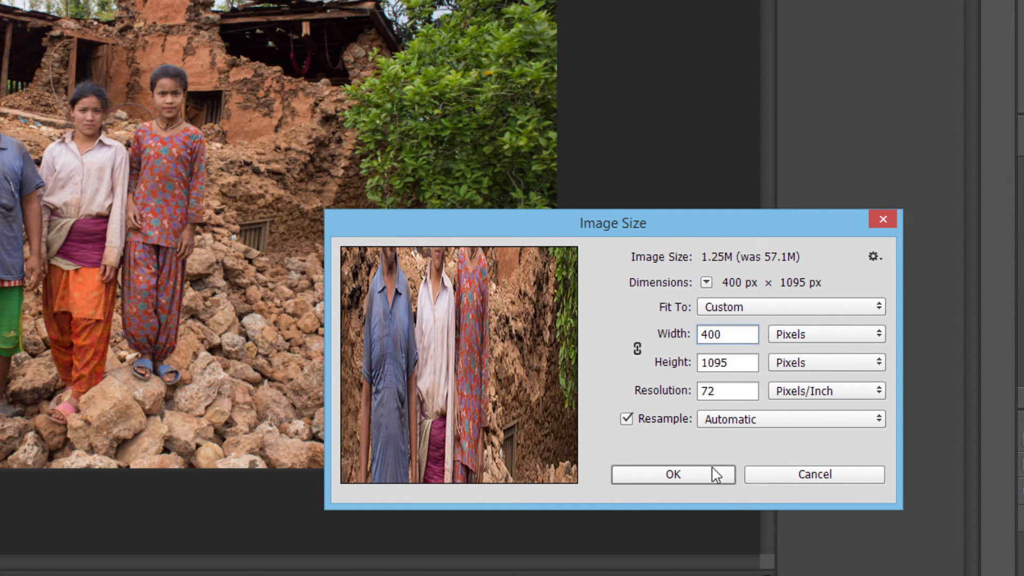
left_click(727, 334)
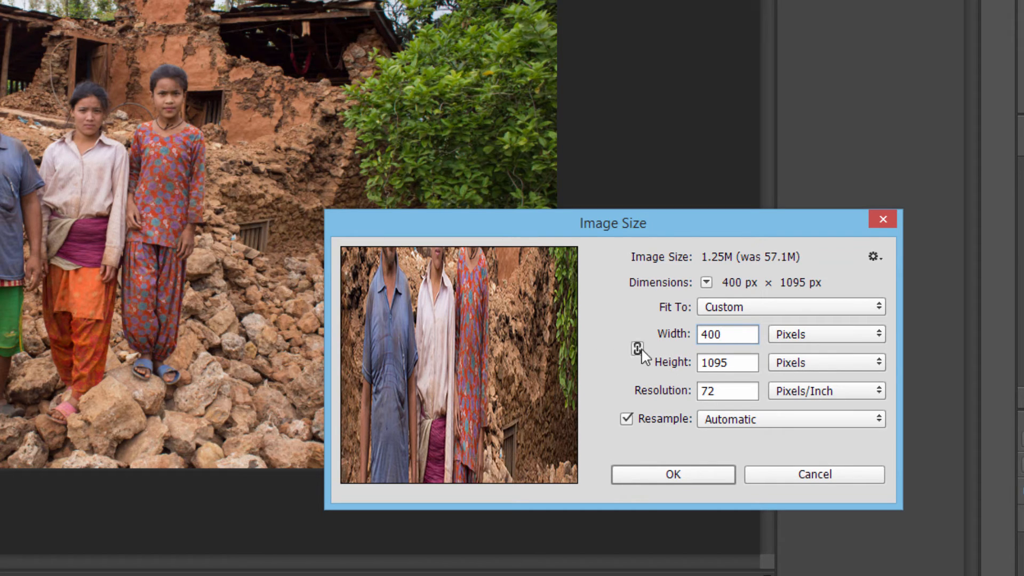
left_click(727, 334)
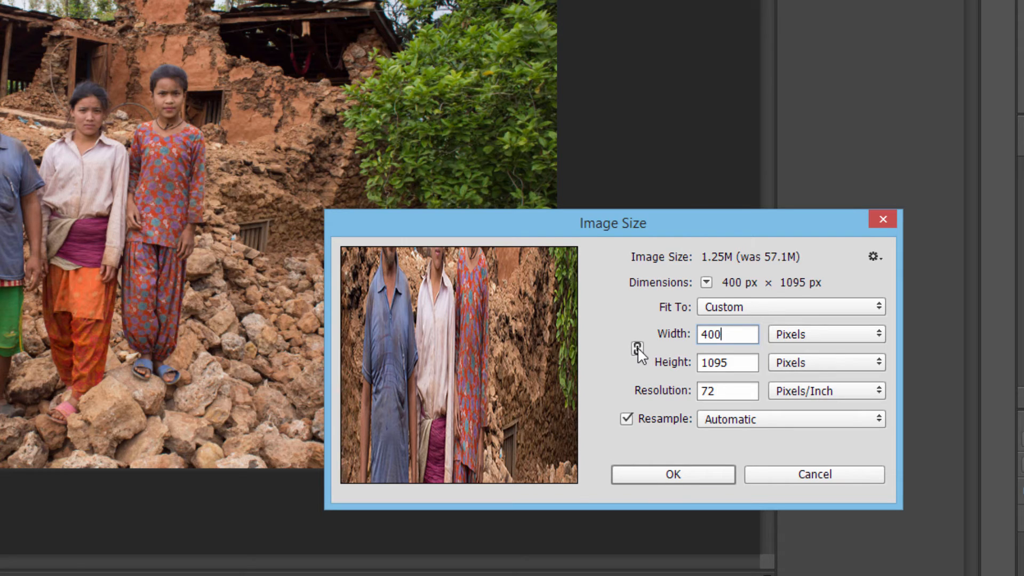
type("1642")
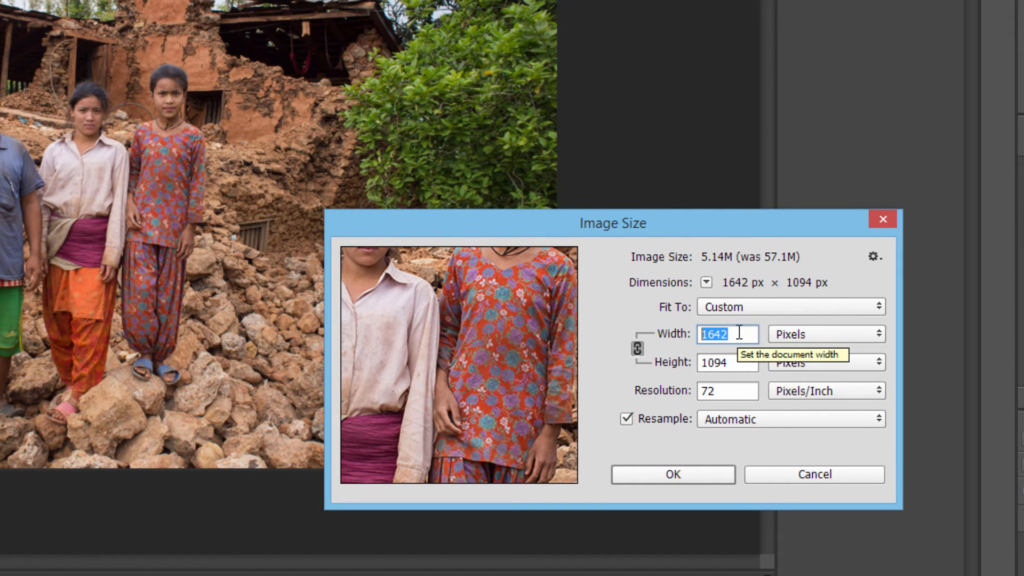
type("400")
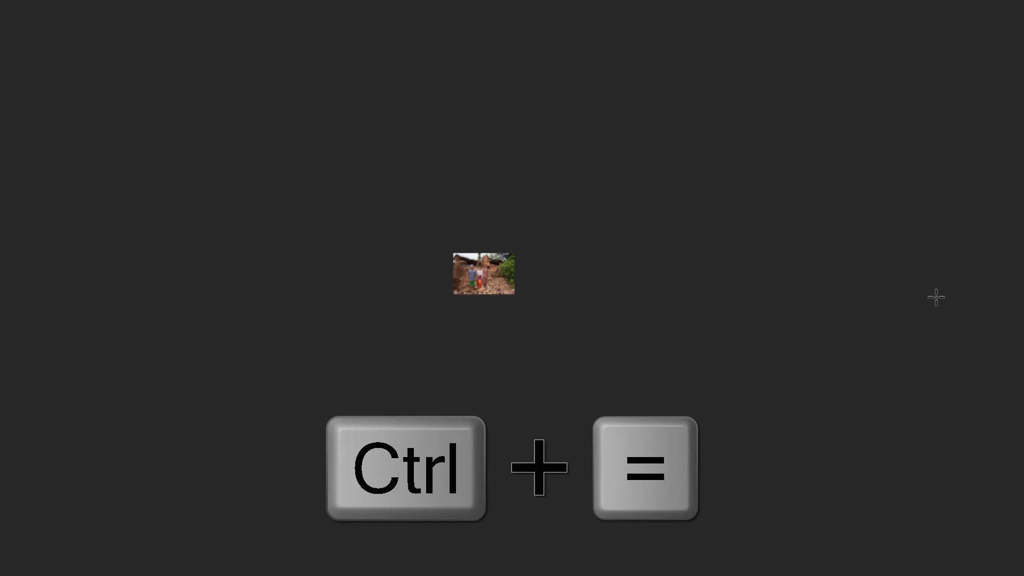
Zoom in twice so the tiny 400 px photo shows at 100%.
key("ctrl+=")
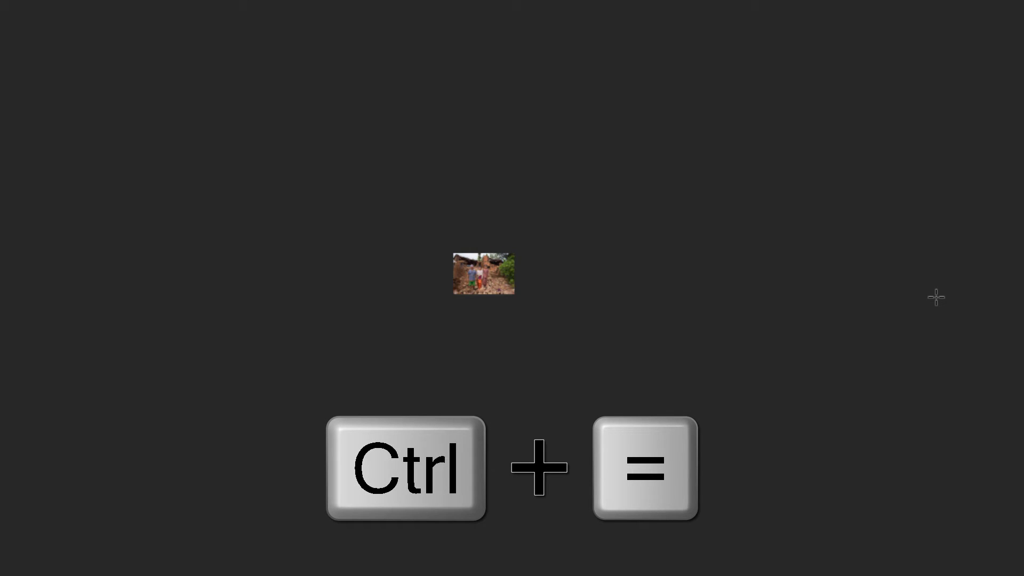
key("ctrl+=")
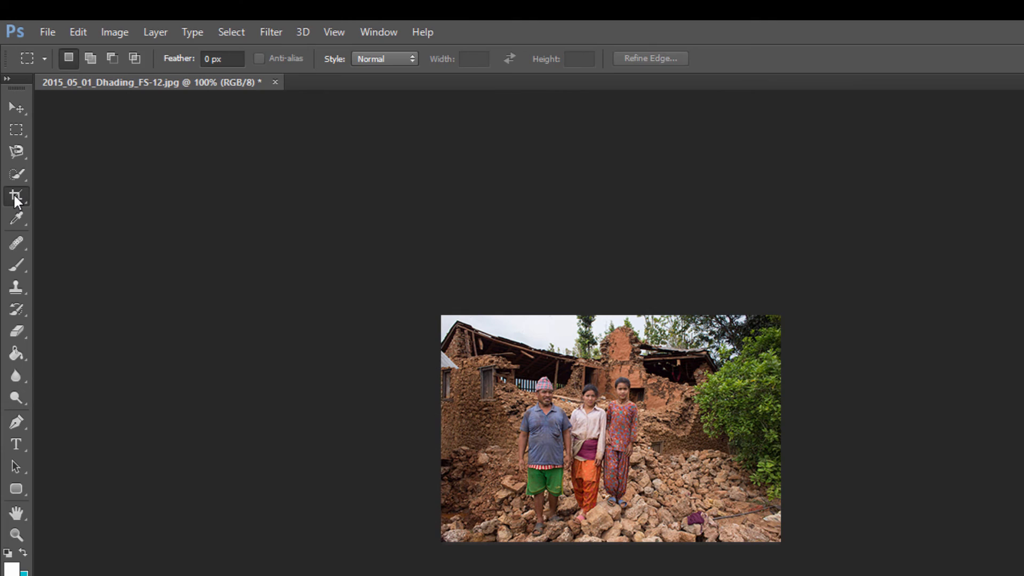
Crop the photo's right edge inward, keeping the three people and ruined house, and commit it.
left_click(16, 196)
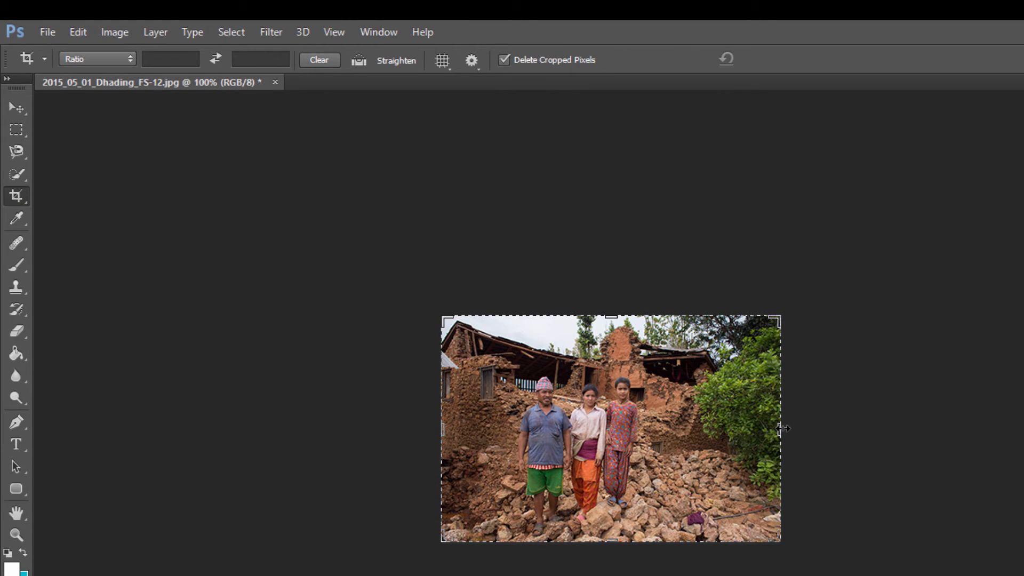
left_click_drag(781, 428, 770, 431)
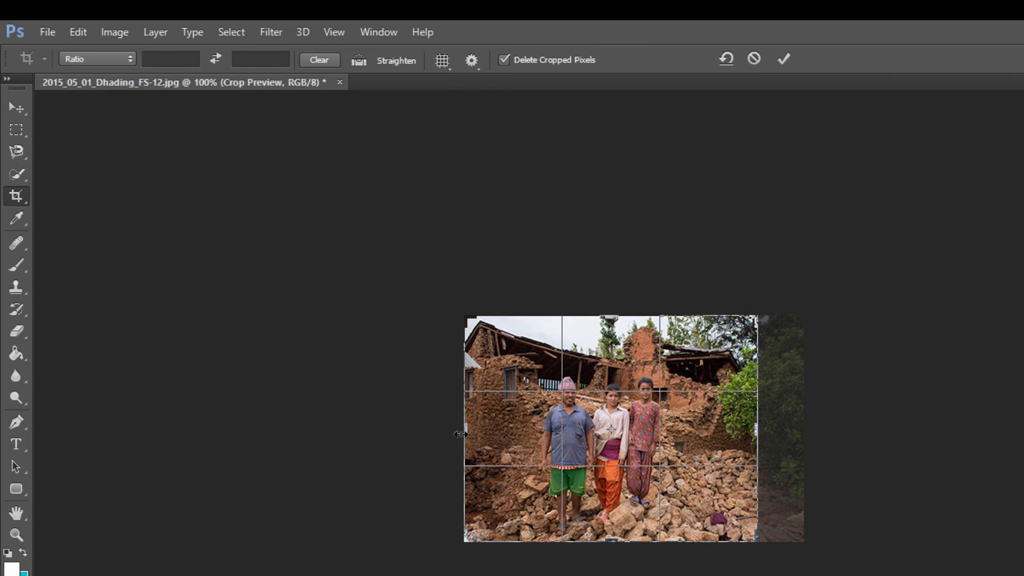
left_click_drag(461, 433, 461, 430)
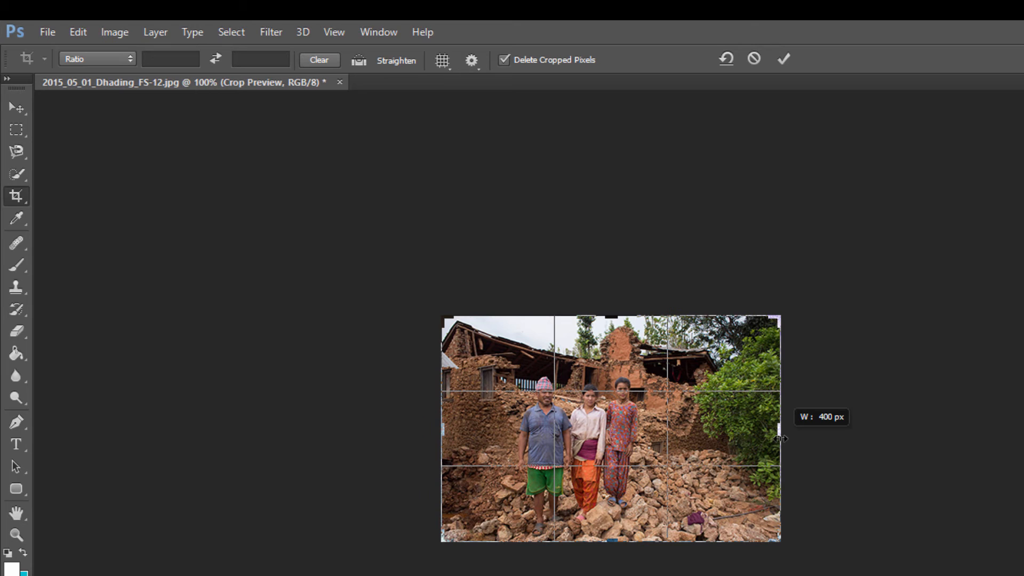
left_click_drag(781, 438, 751, 438)
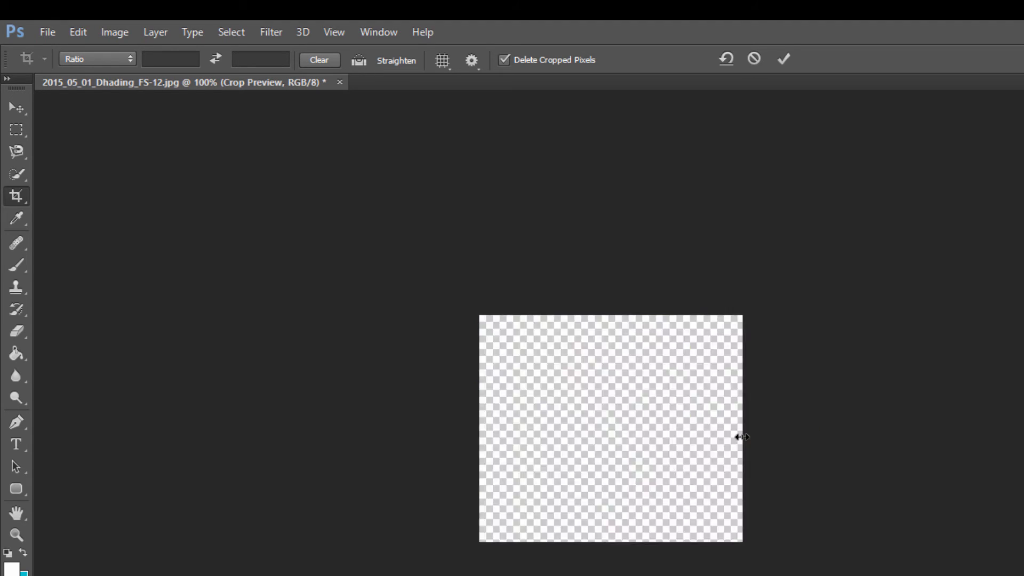
left_click(784, 58)
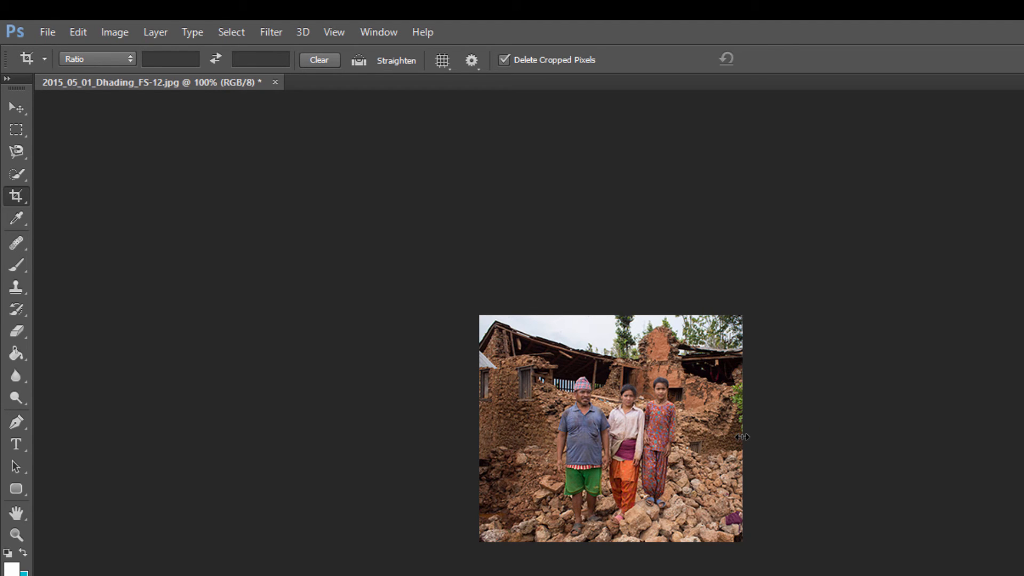
mouse_move(272, 548)
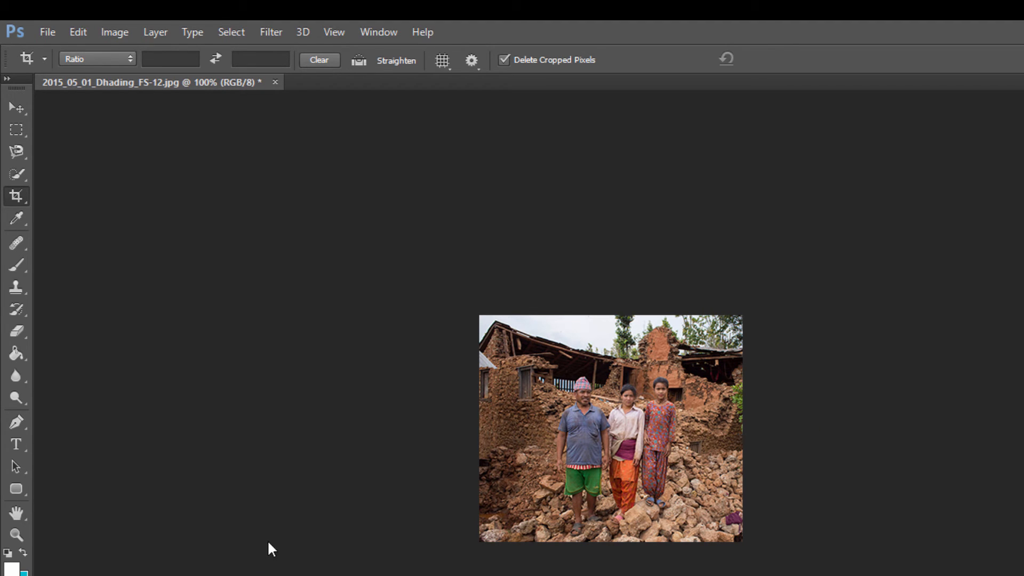
mouse_move(998, 353)
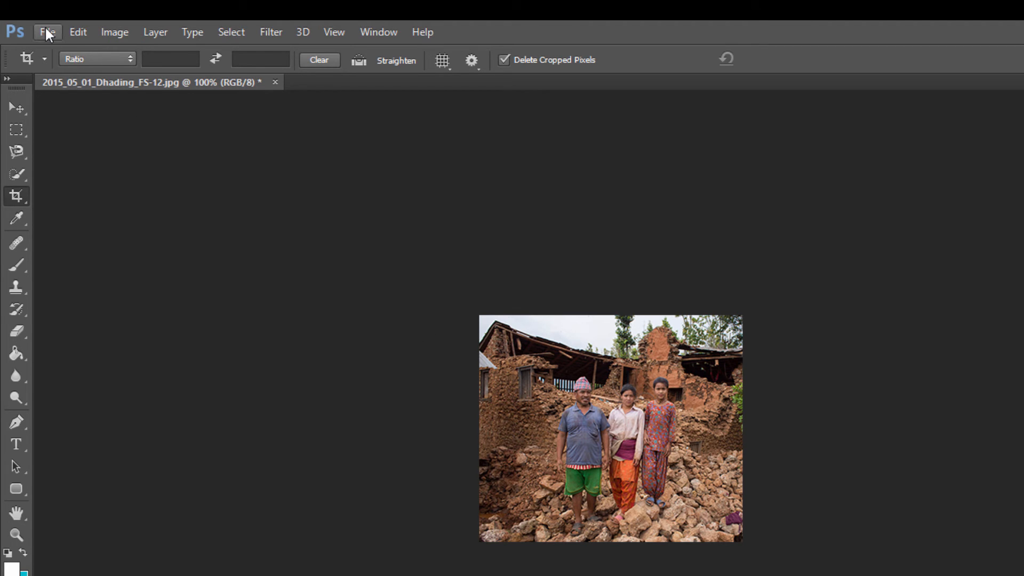
Start a Save As of the cropped photo from the File menu.
left_click(47, 31)
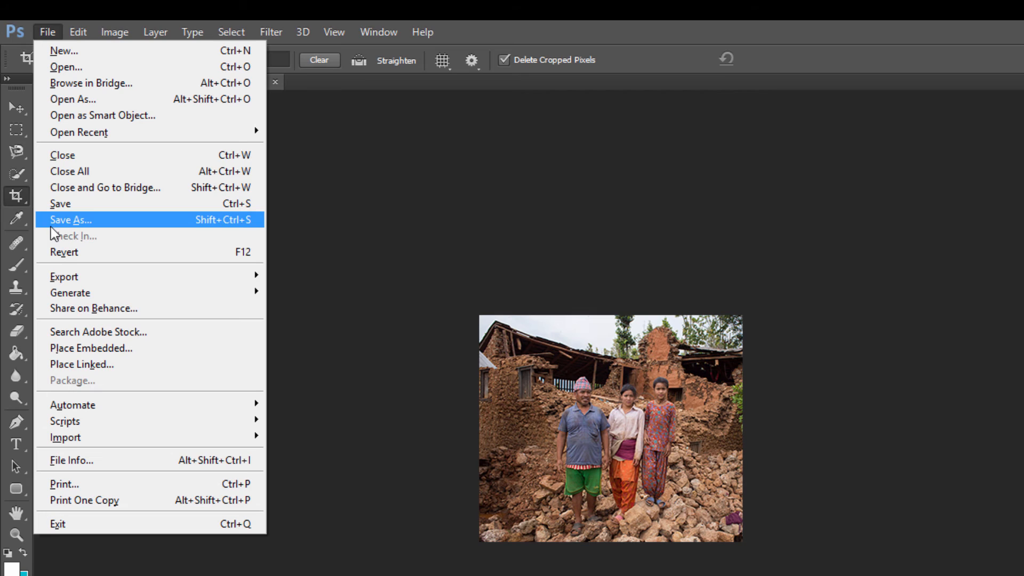
mouse_move(65, 203)
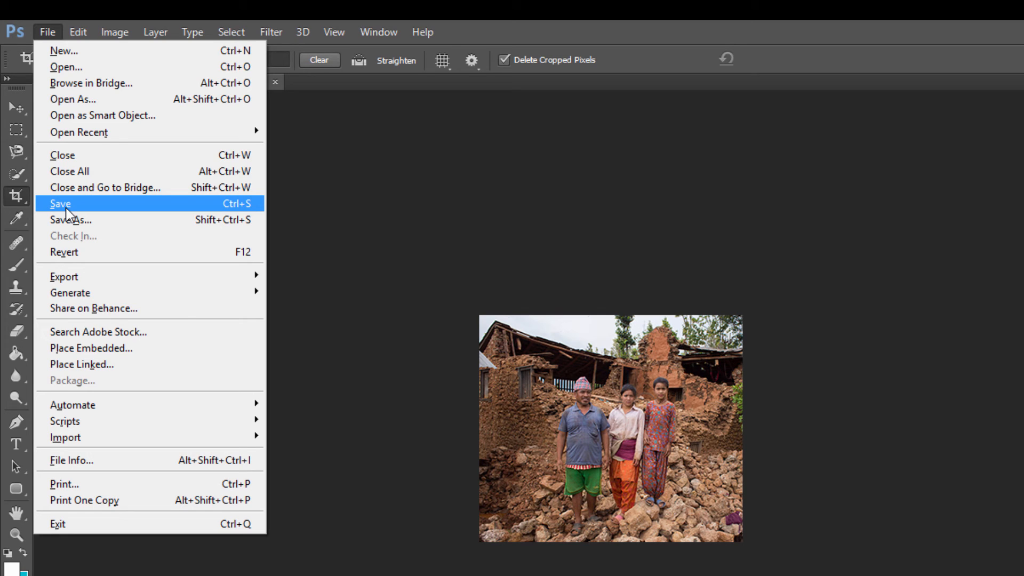
mouse_move(56, 238)
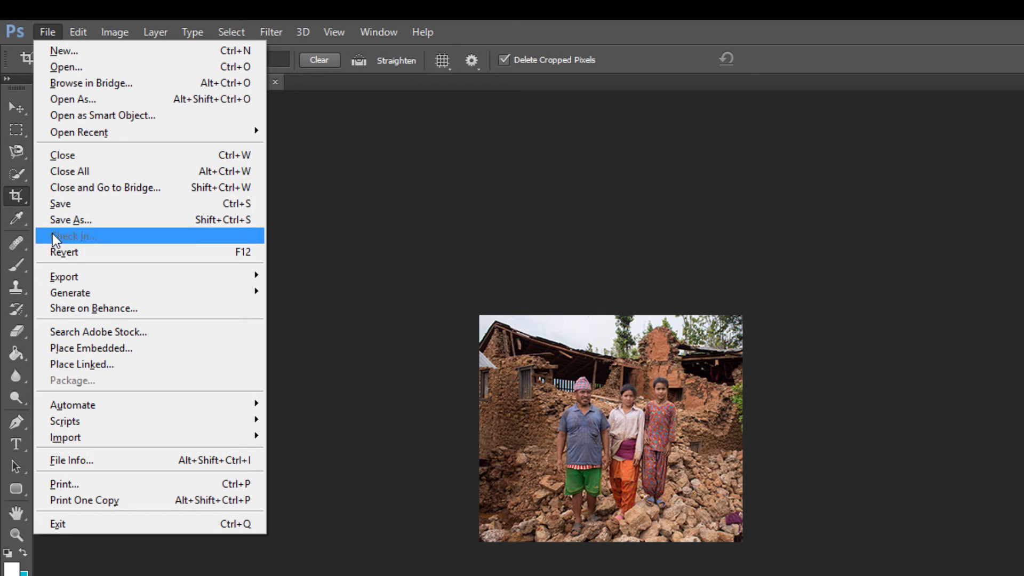
mouse_move(70, 219)
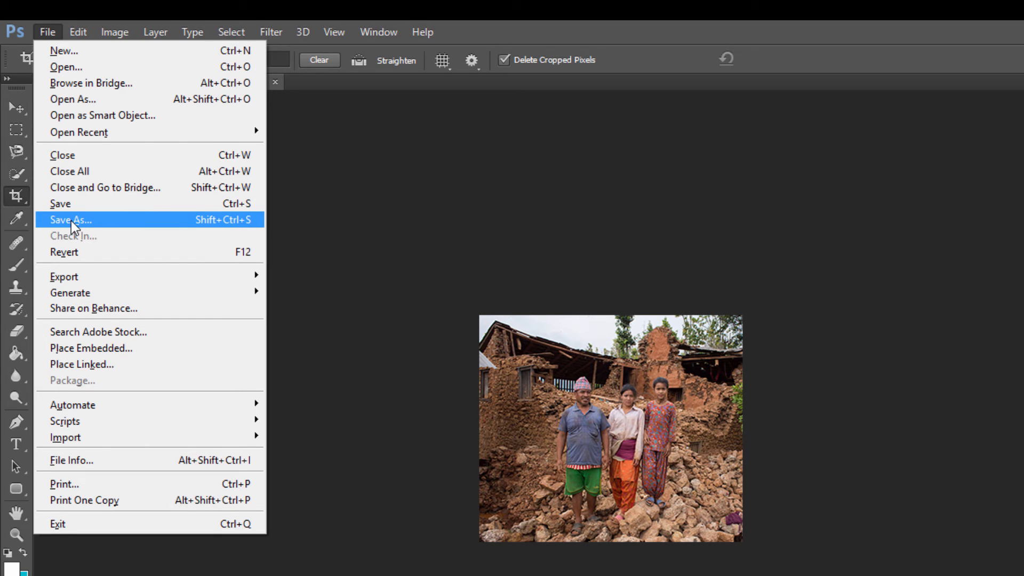
left_click(69, 220)
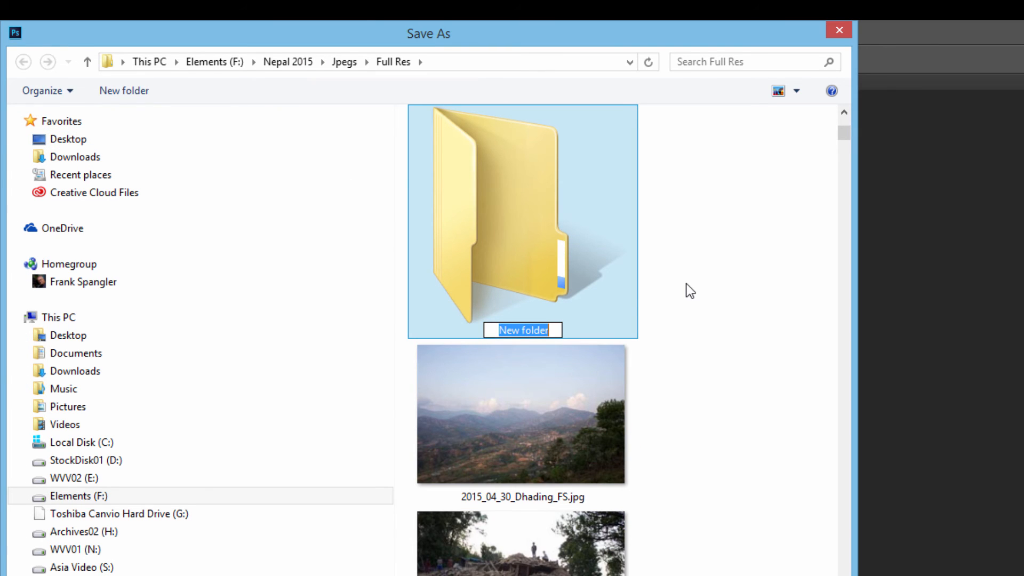
Name the new folder inside Full Res 'Resized' for the saved copy.
type("Resized")
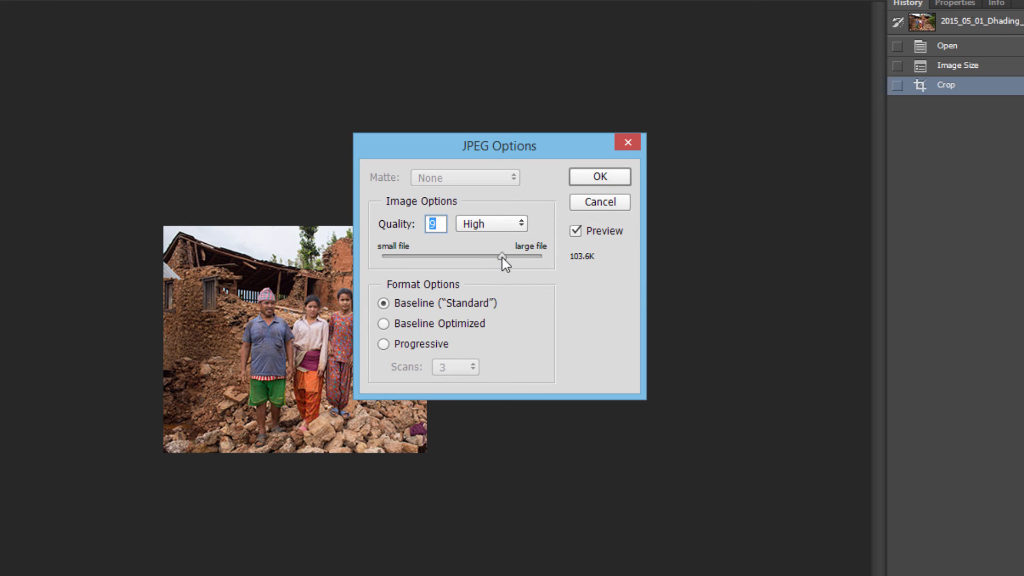
Settle the JPEG quality slider at 9 (High) and confirm the save.
left_click_drag(501, 256, 542, 256)
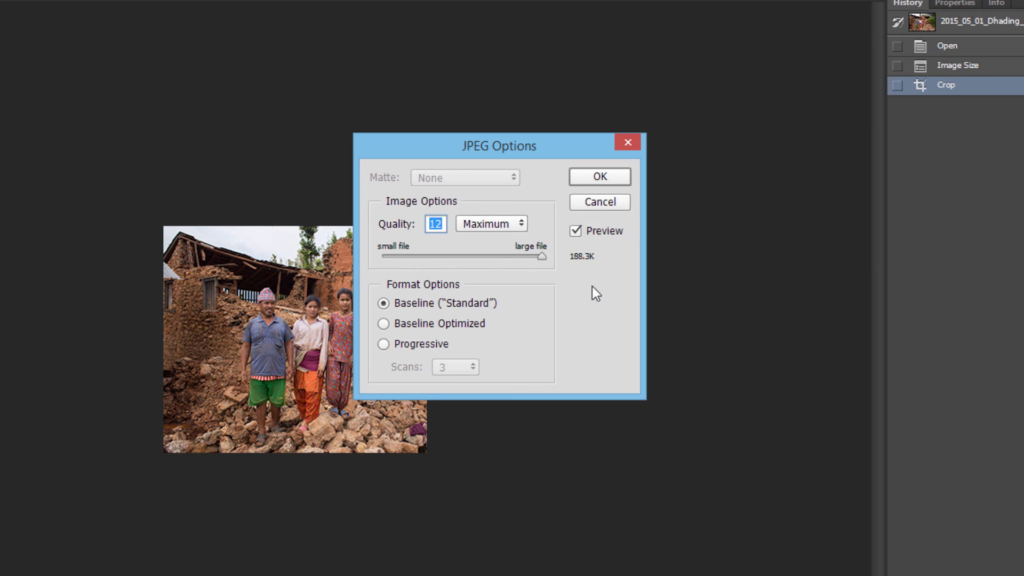
mouse_move(577, 263)
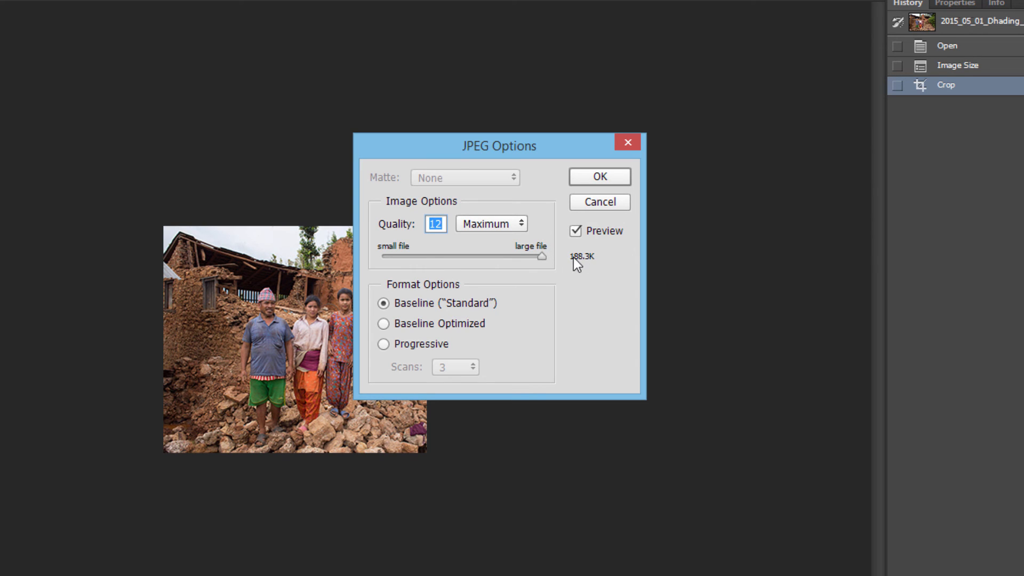
mouse_move(545, 263)
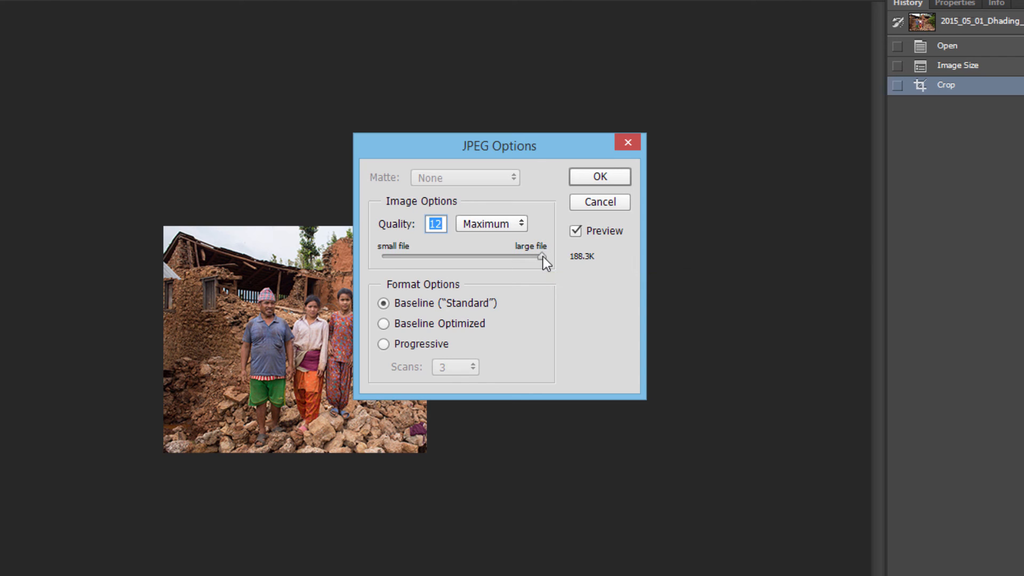
left_click_drag(543, 256, 512, 256)
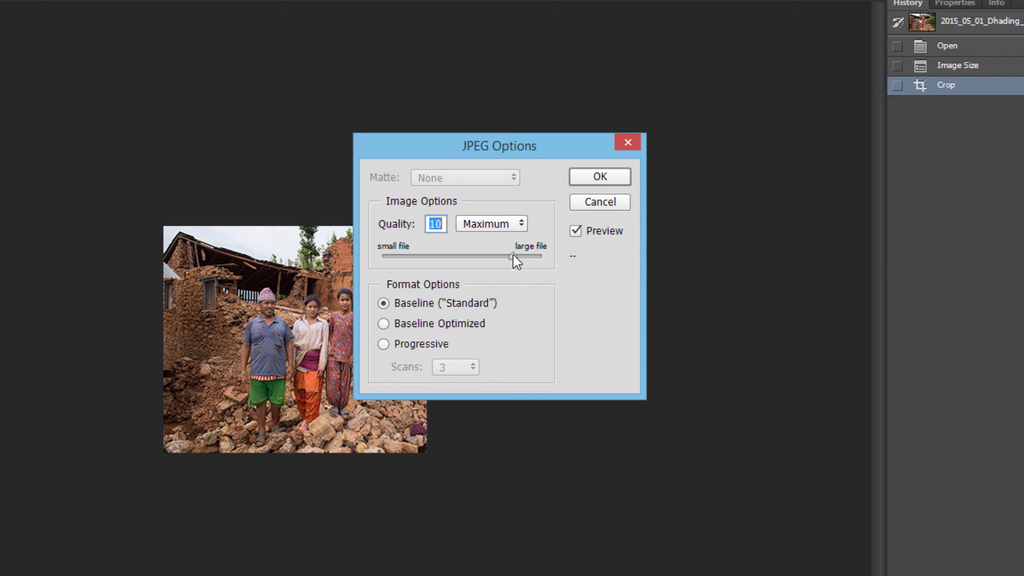
left_click_drag(511, 257, 507, 256)
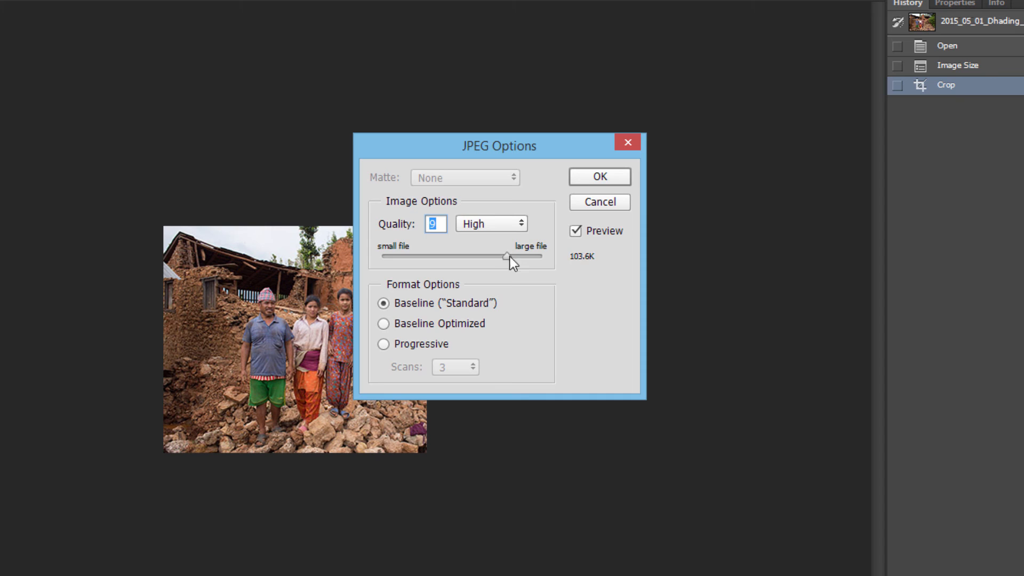
mouse_move(596, 311)
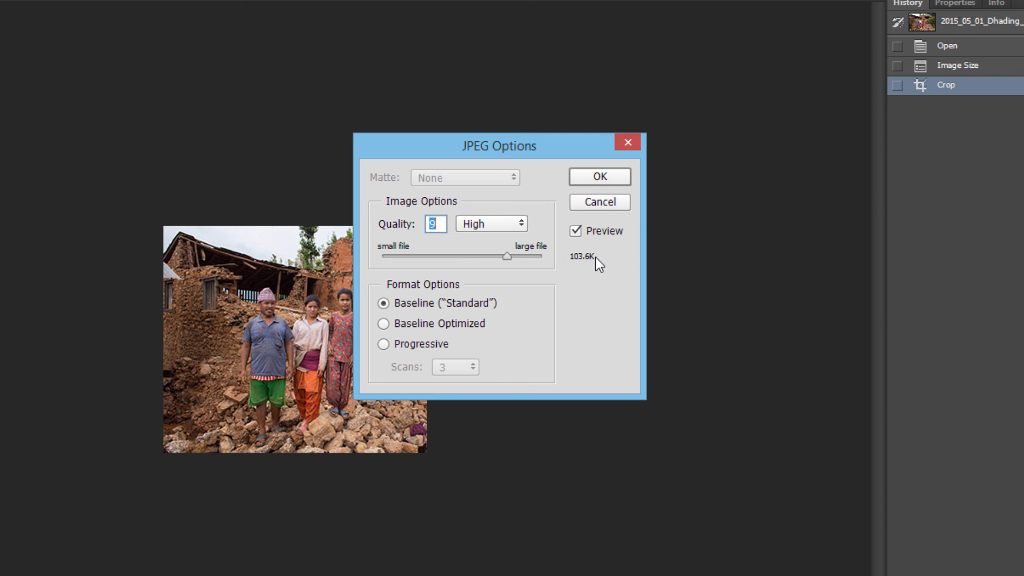
mouse_move(587, 299)
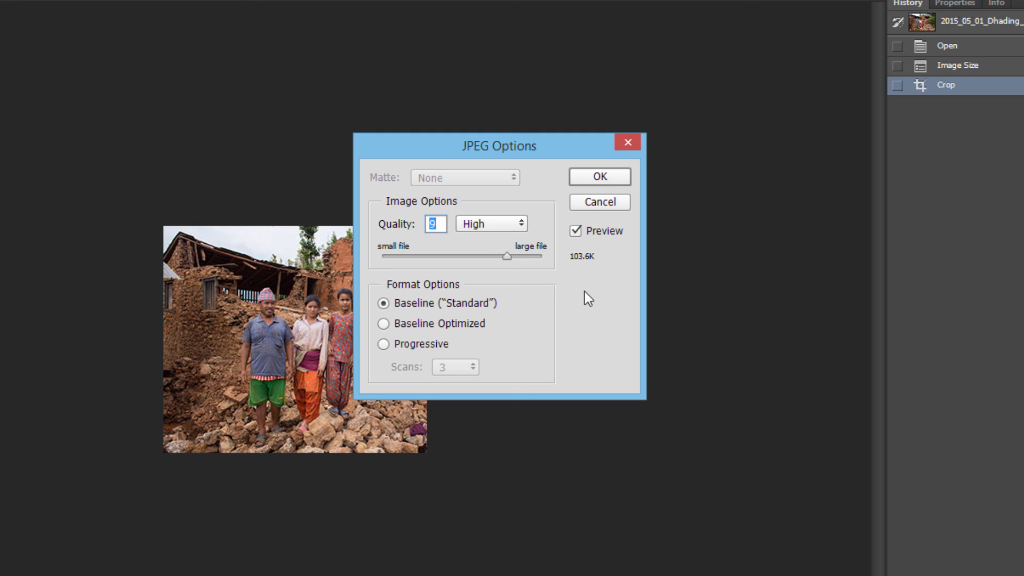
left_click(597, 176)
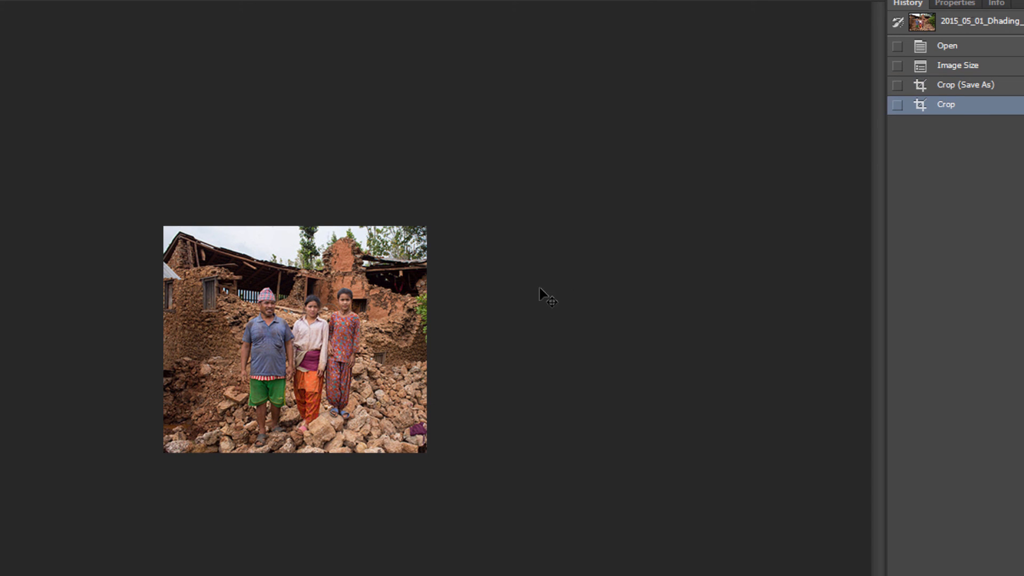